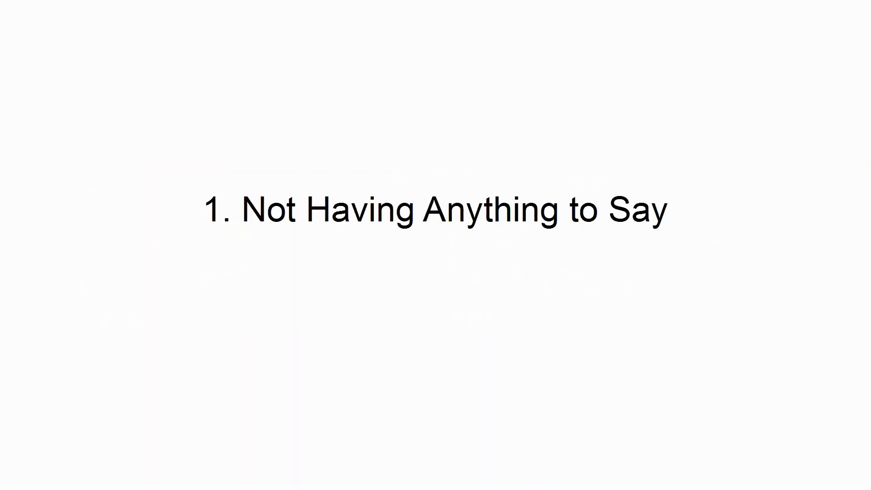
{"action": "key", "text": "Right"}
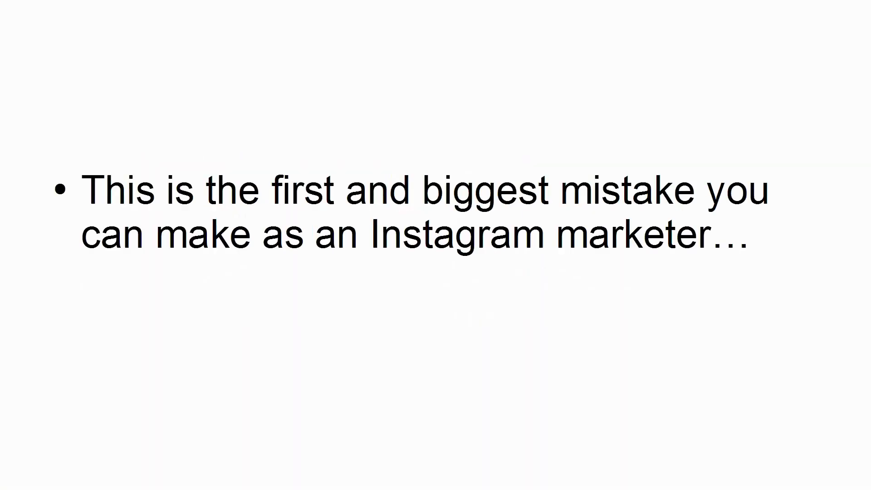